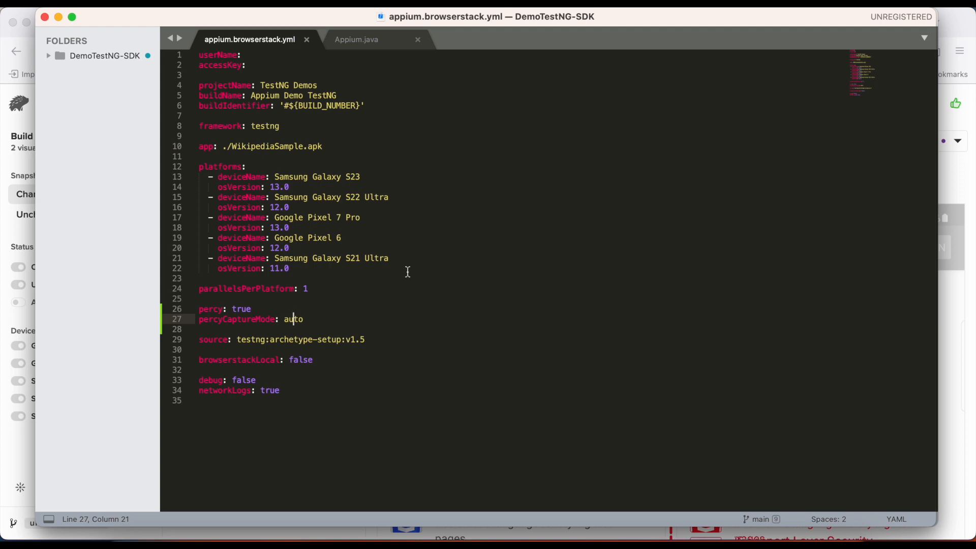
mouse_move(347, 293)
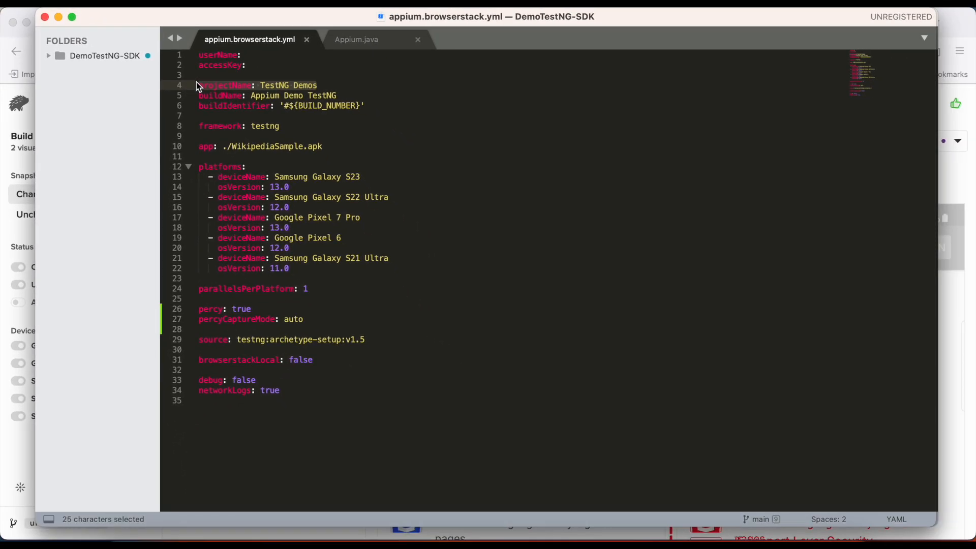
mouse_move(287, 177)
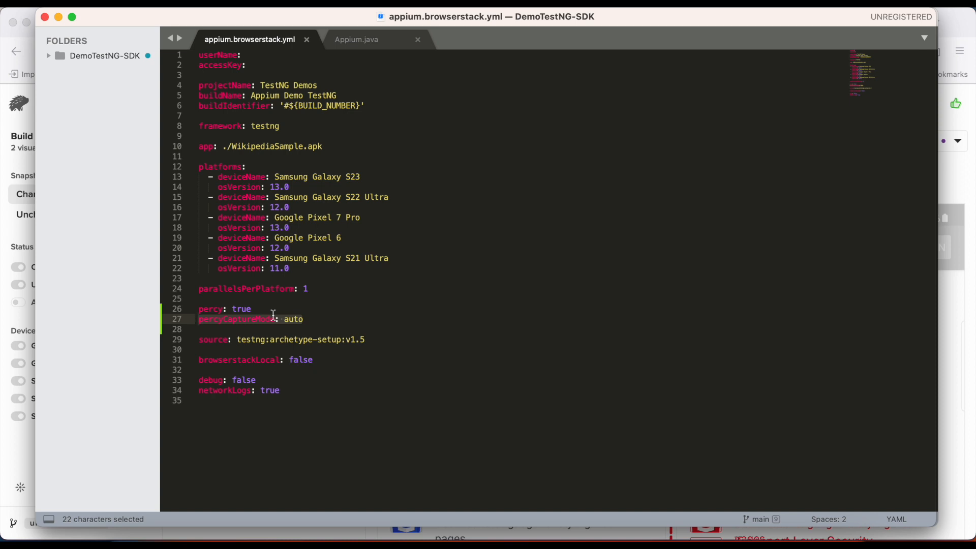
mouse_move(309, 315)
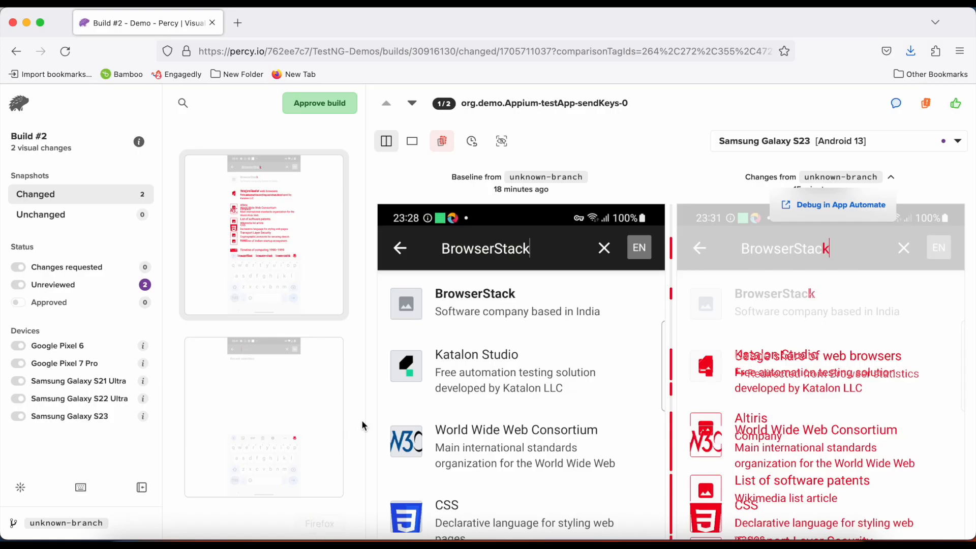
- Scroll the snapshot list to reach the second changed snapshot of Build #2
scroll("down", 3)
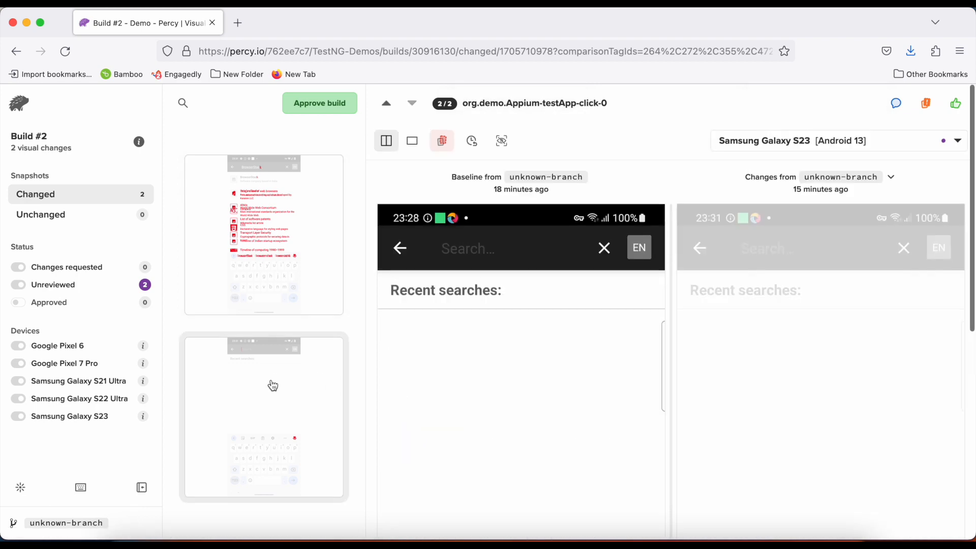
mouse_move(273, 283)
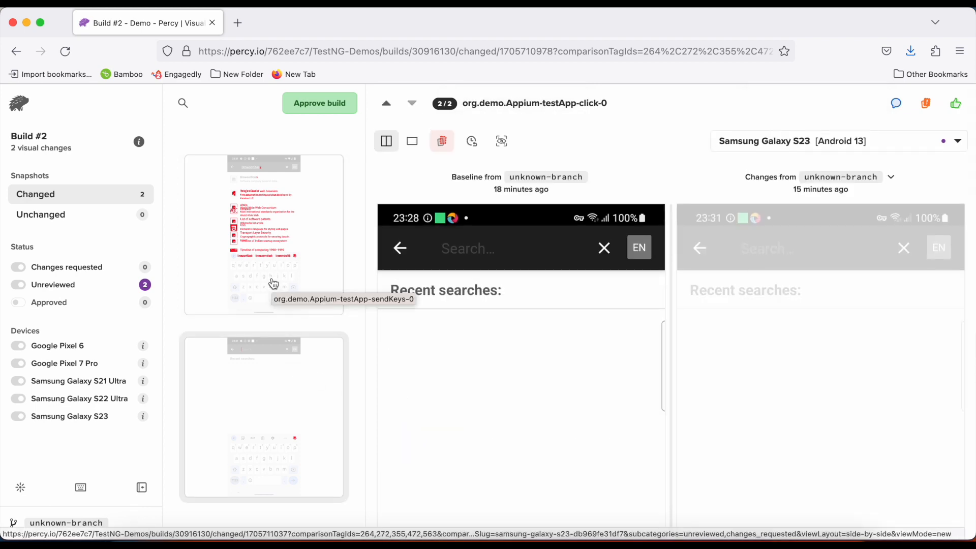
mouse_move(592, 313)
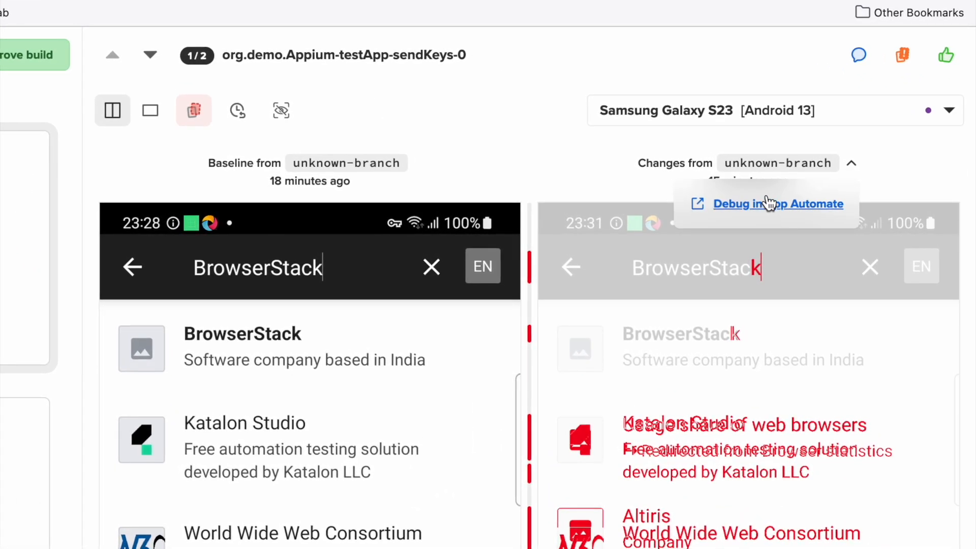
- Launch 'Debug in App Automate' to open the sendKeys snapshot's Galaxy S23 session
left_click(779, 203)
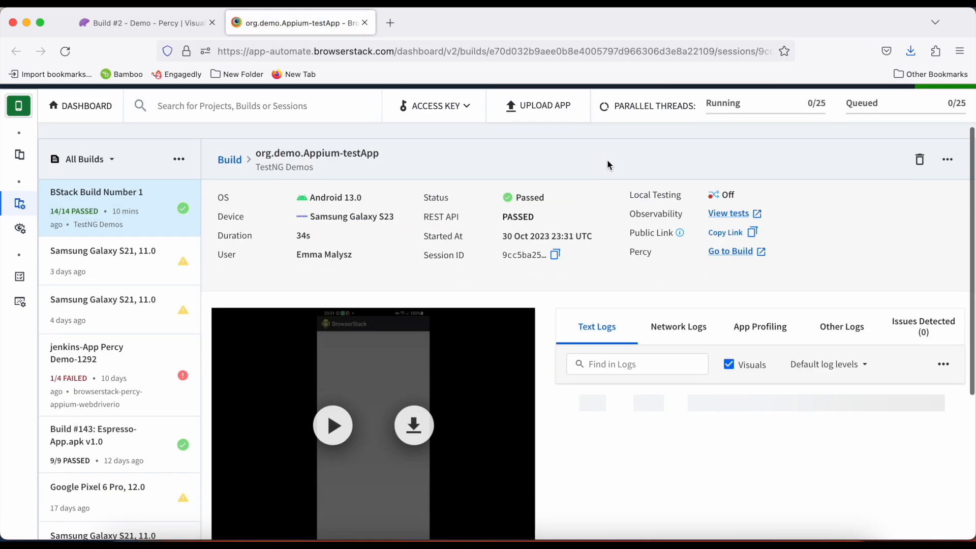
scroll("down", 3)
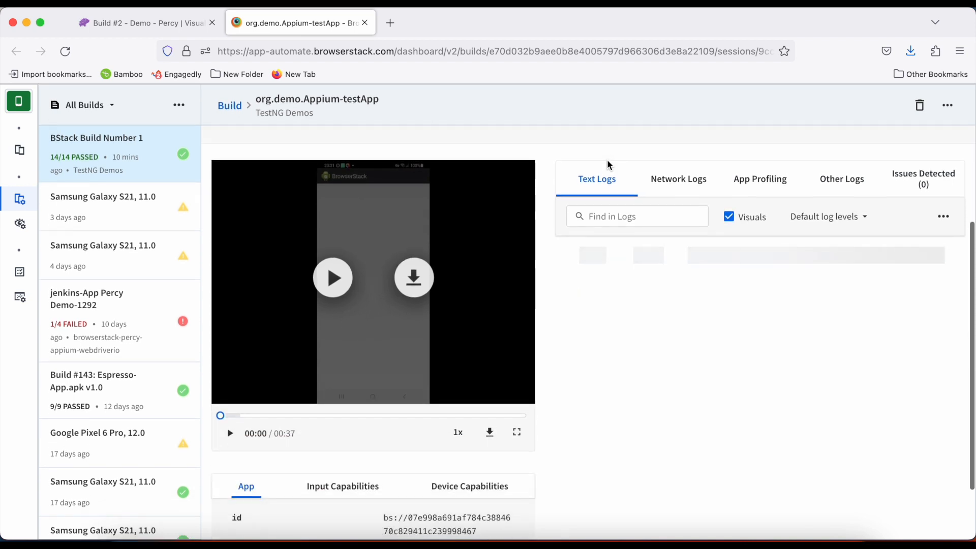